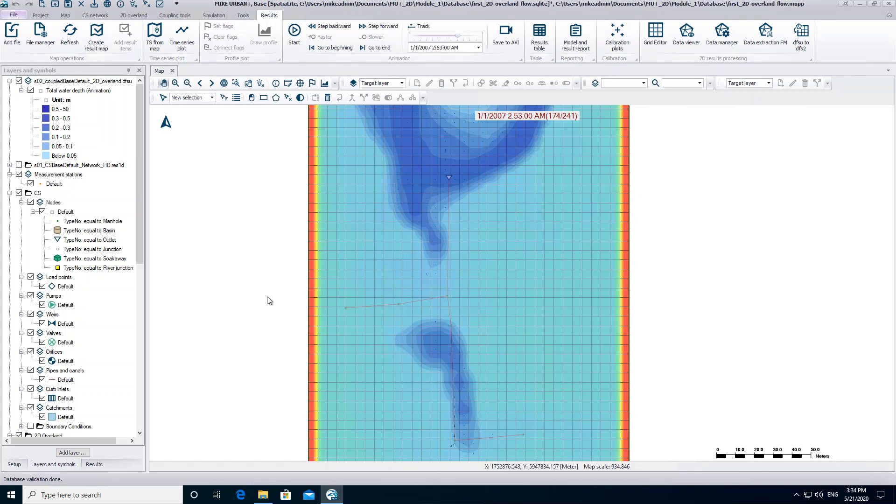
pyautogui.moveTo(293, 127)
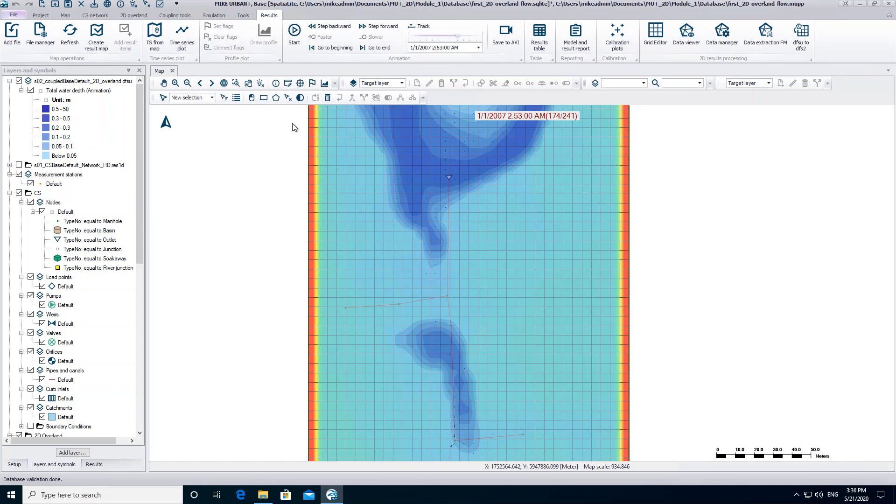
pyautogui.moveTo(282, 117)
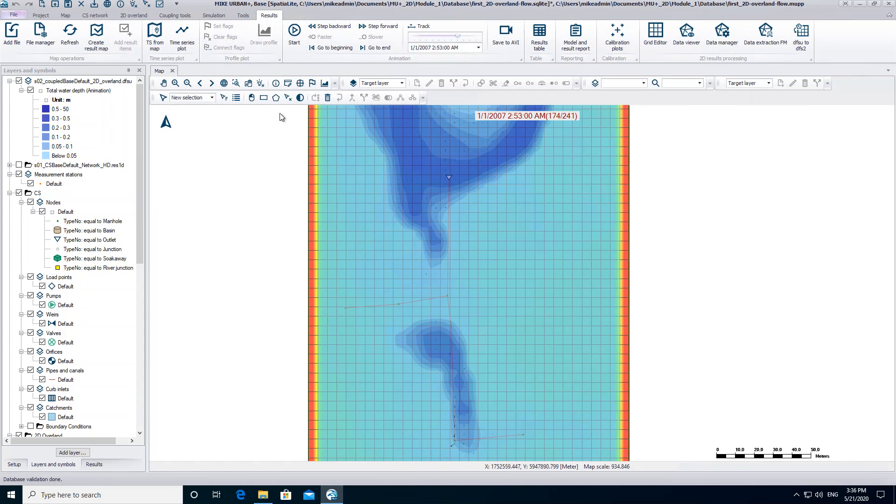
pyautogui.moveTo(154, 33)
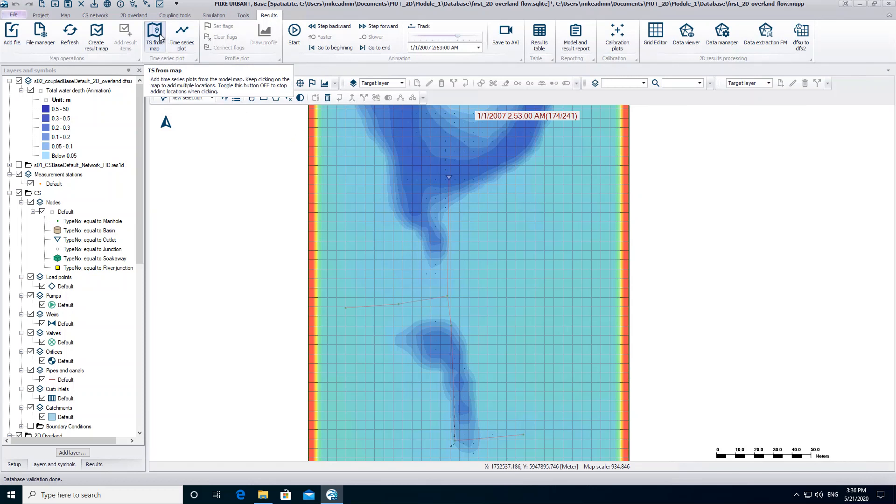
# - Request a TS-from-map plot of Node Discharge to Surface from the coupled network res1d file
pyautogui.click(155, 32)
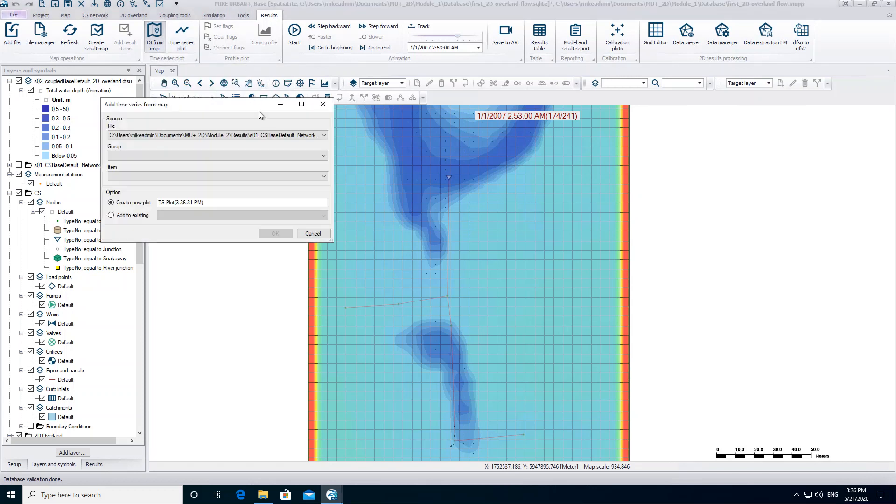
pyautogui.click(323, 134)
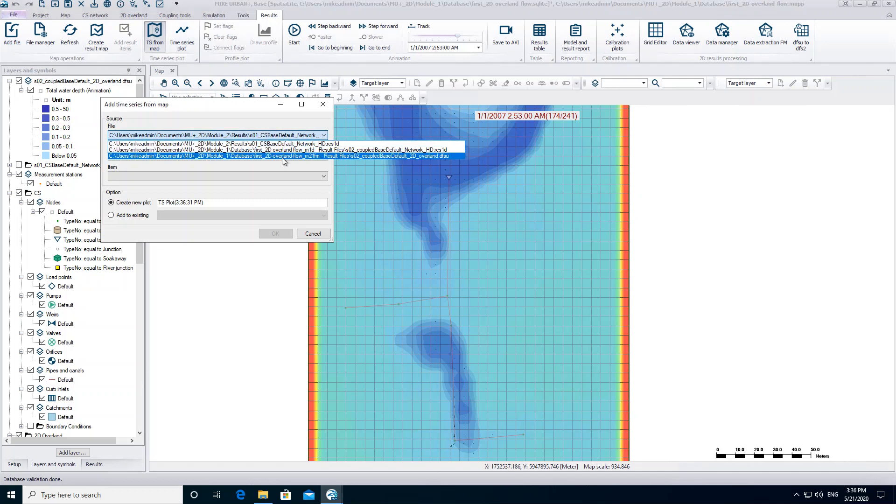
pyautogui.click(285, 149)
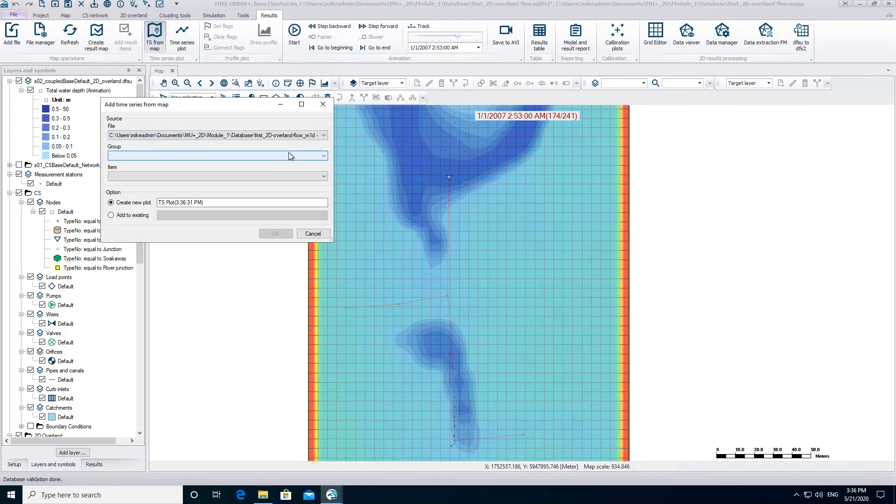
pyautogui.click(324, 155)
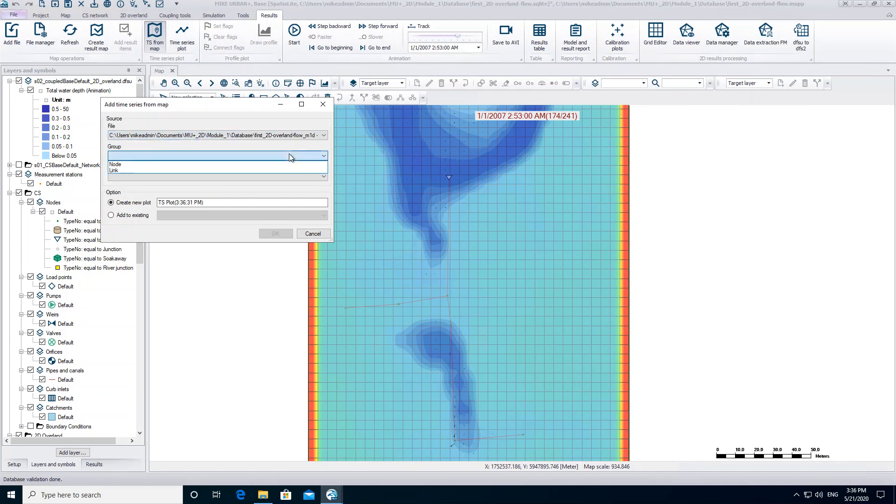
pyautogui.click(115, 164)
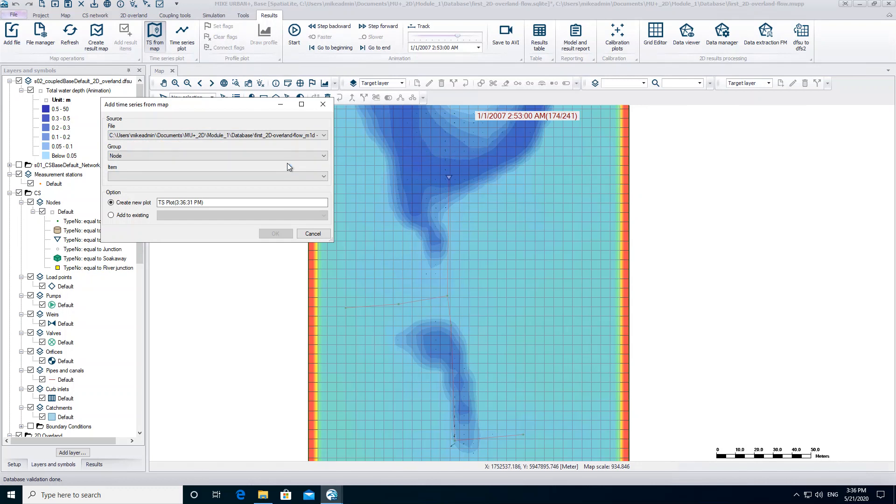
pyautogui.click(216, 175)
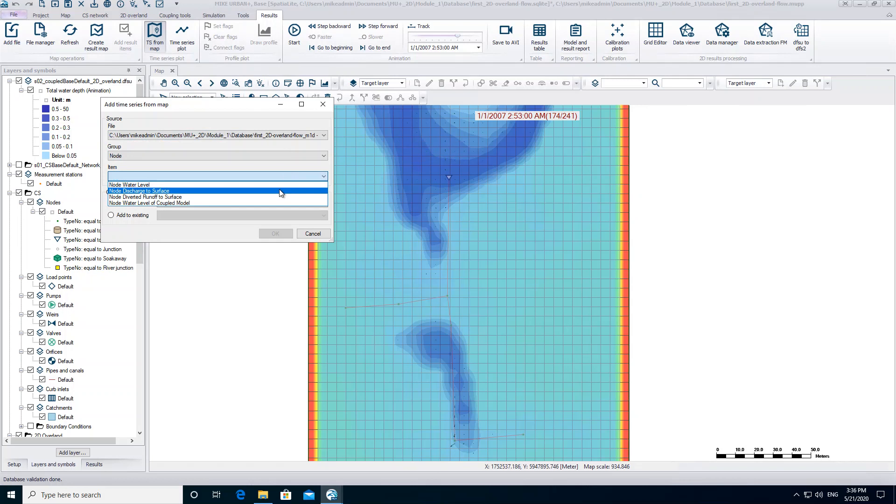
pyautogui.click(138, 190)
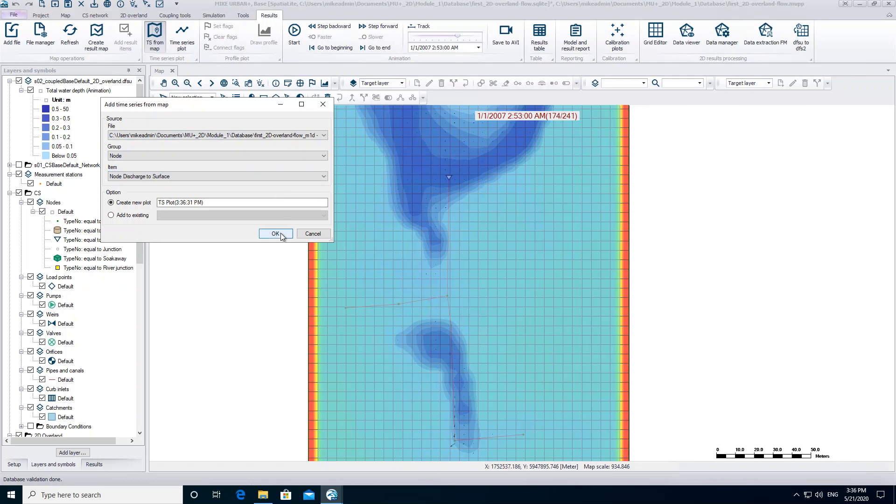
pyautogui.click(276, 233)
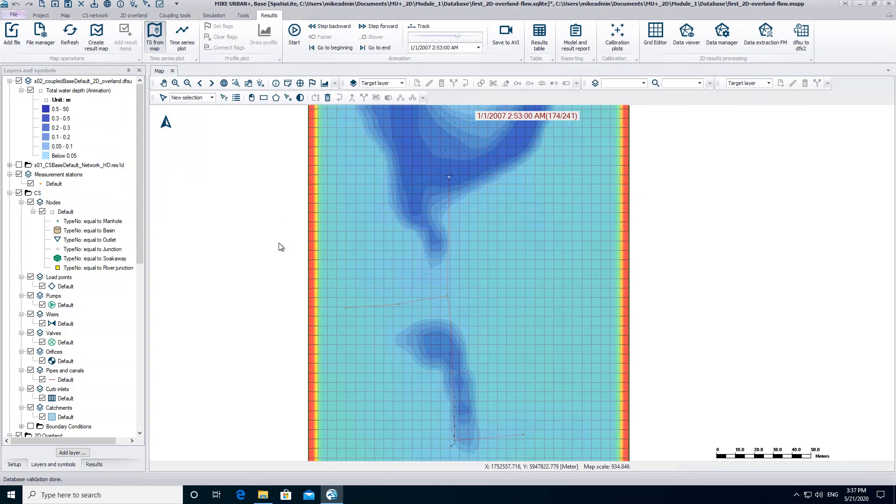
pyautogui.moveTo(284, 241)
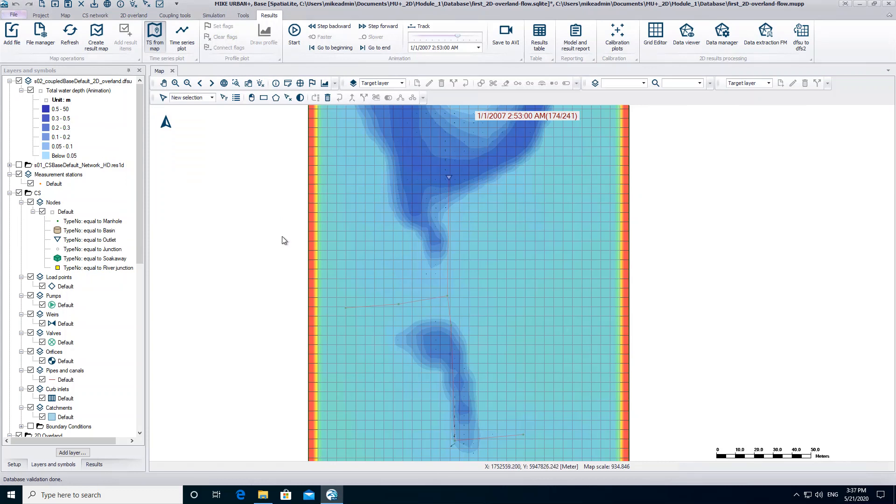
pyautogui.moveTo(388, 367)
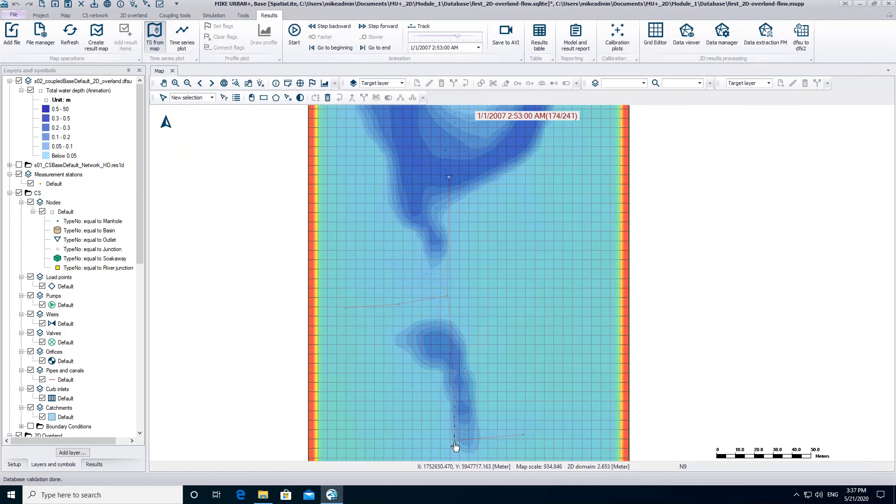
# - Plot Node Discharge to Surface for node N9, peaking near 0.34 m³/s
pyautogui.click(455, 446)
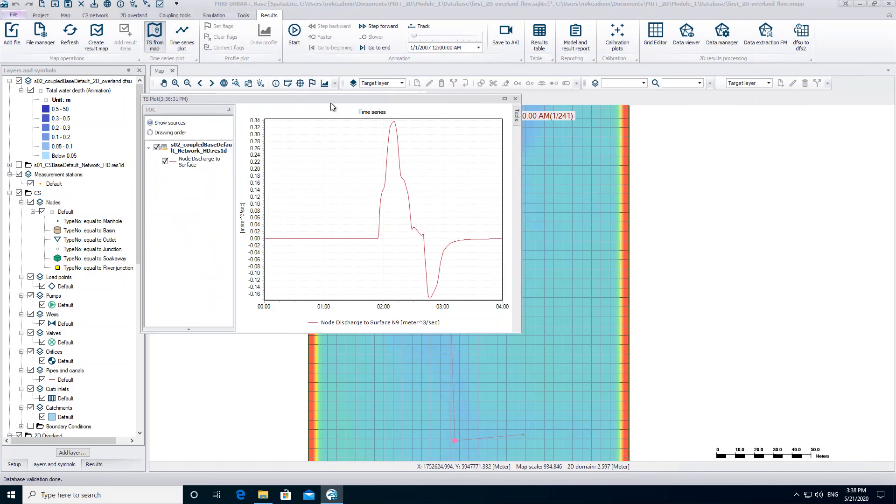
# - Maximize the N9 plot window to read values along the discharge curve
pyautogui.click(505, 98)
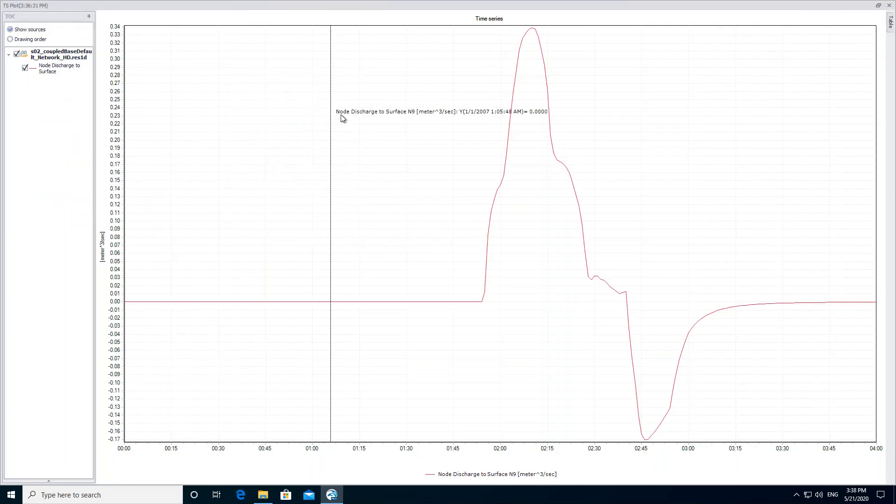
pyautogui.moveTo(472, 241)
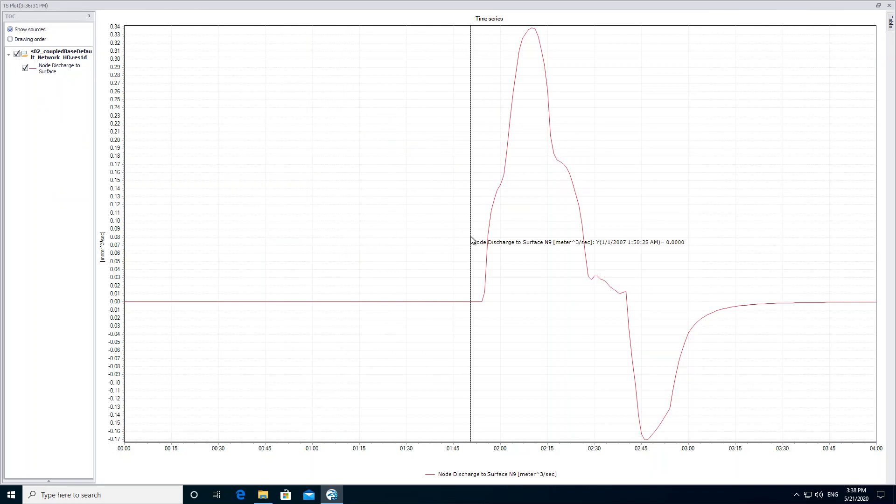
pyautogui.moveTo(617, 316)
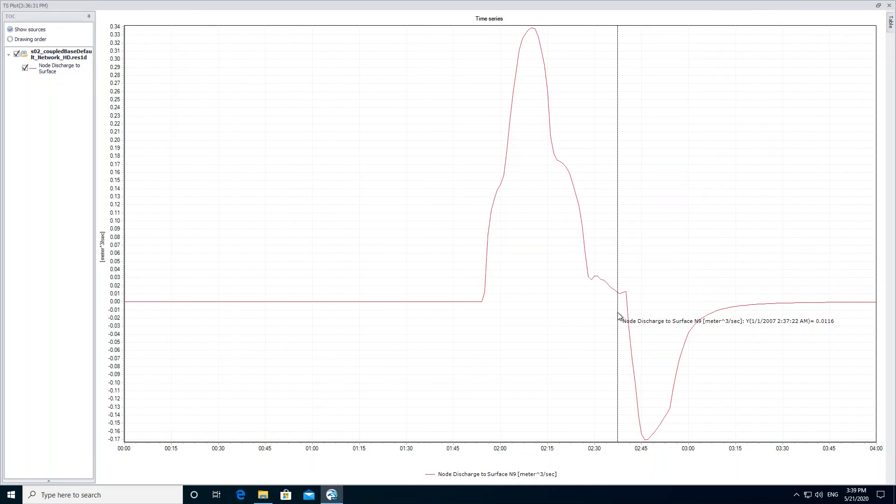
pyautogui.moveTo(671, 54)
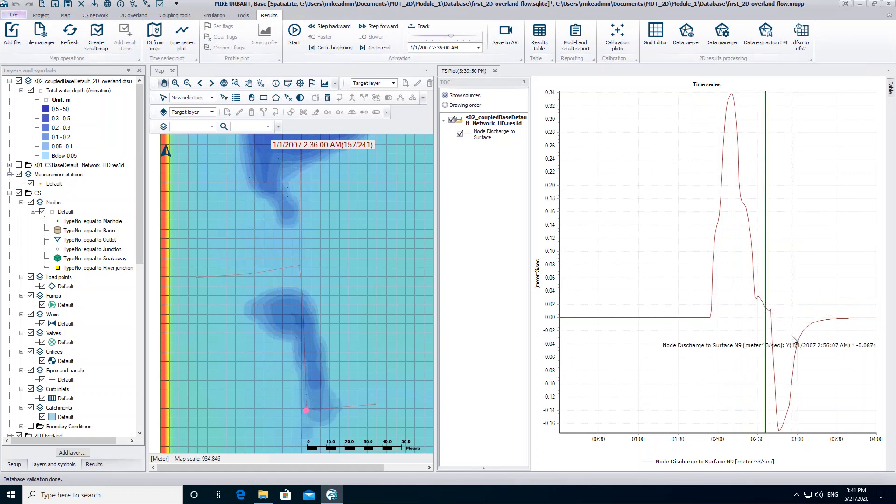
# - Move the map animation to about 2:53 AM so the docked plot marker follows it
pyautogui.click(361, 26)
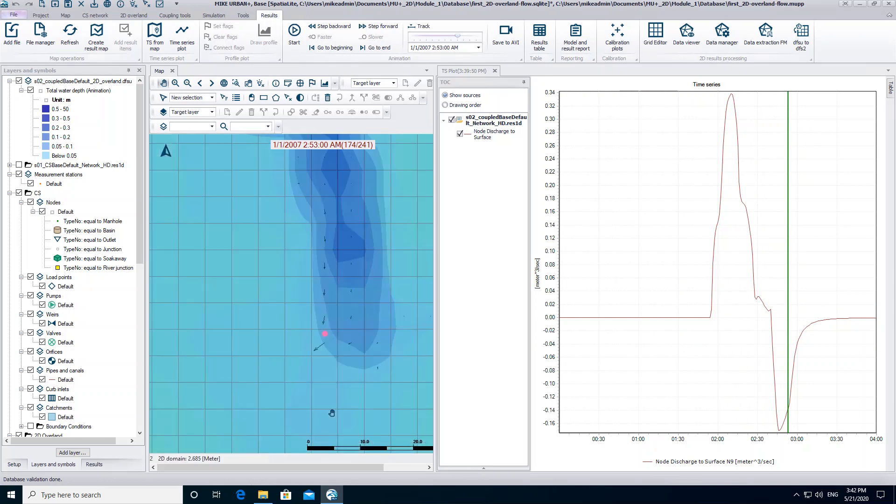
# - Sync the map to the N9 discharge peak near 2:10 AM via the plot
pyautogui.click(730, 286)
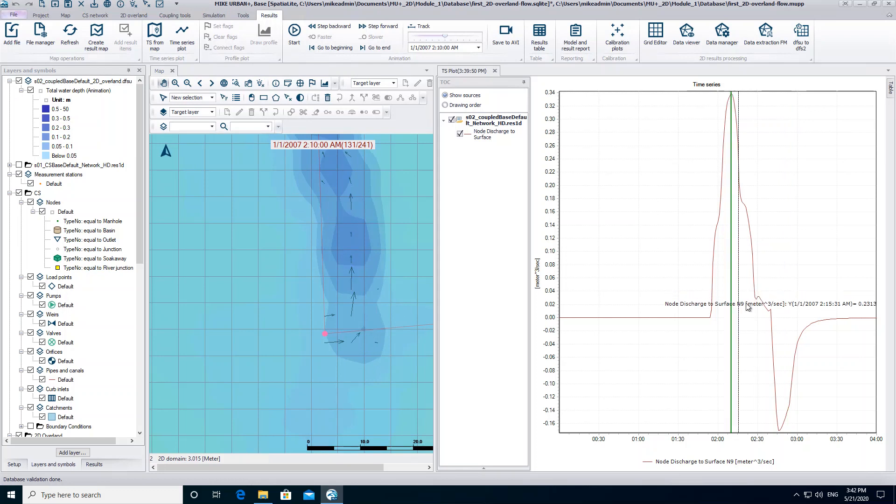
pyautogui.moveTo(787, 334)
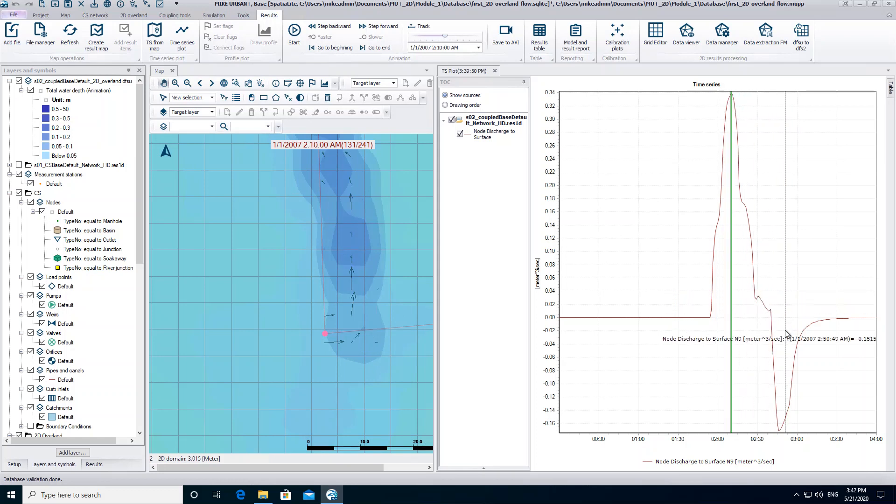